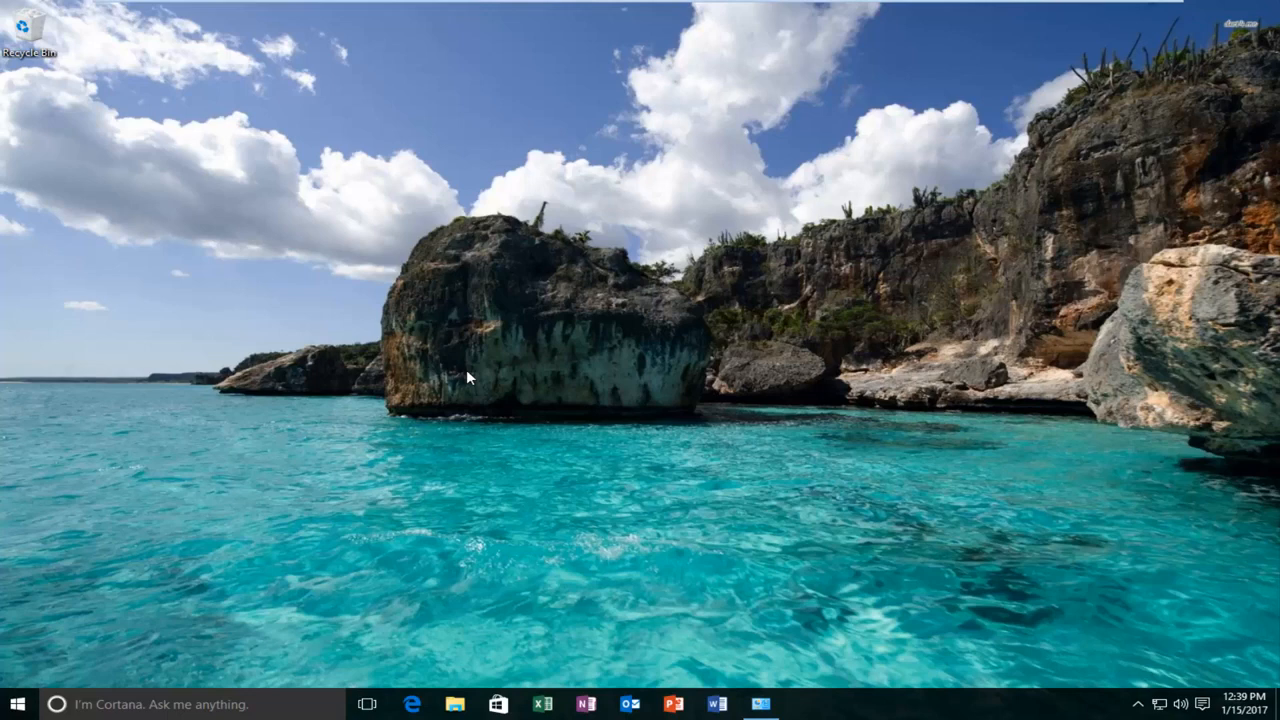
mouse_move(470, 379)
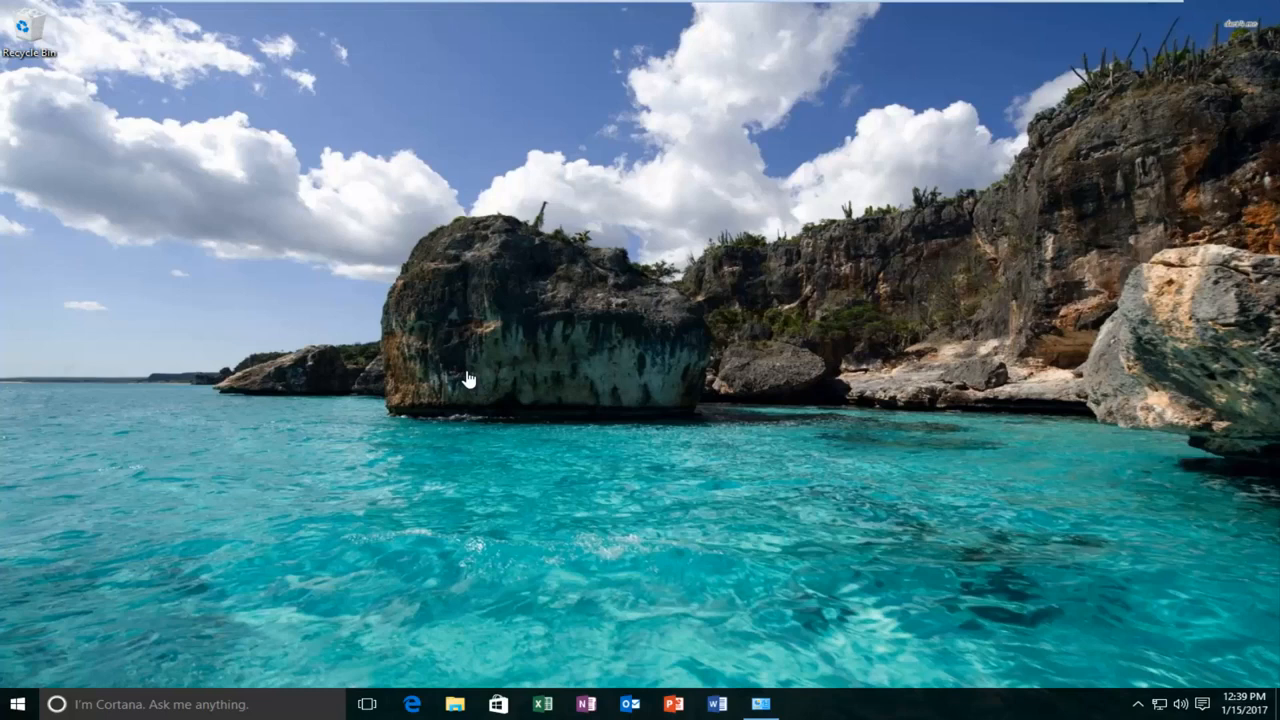
mouse_move(135, 542)
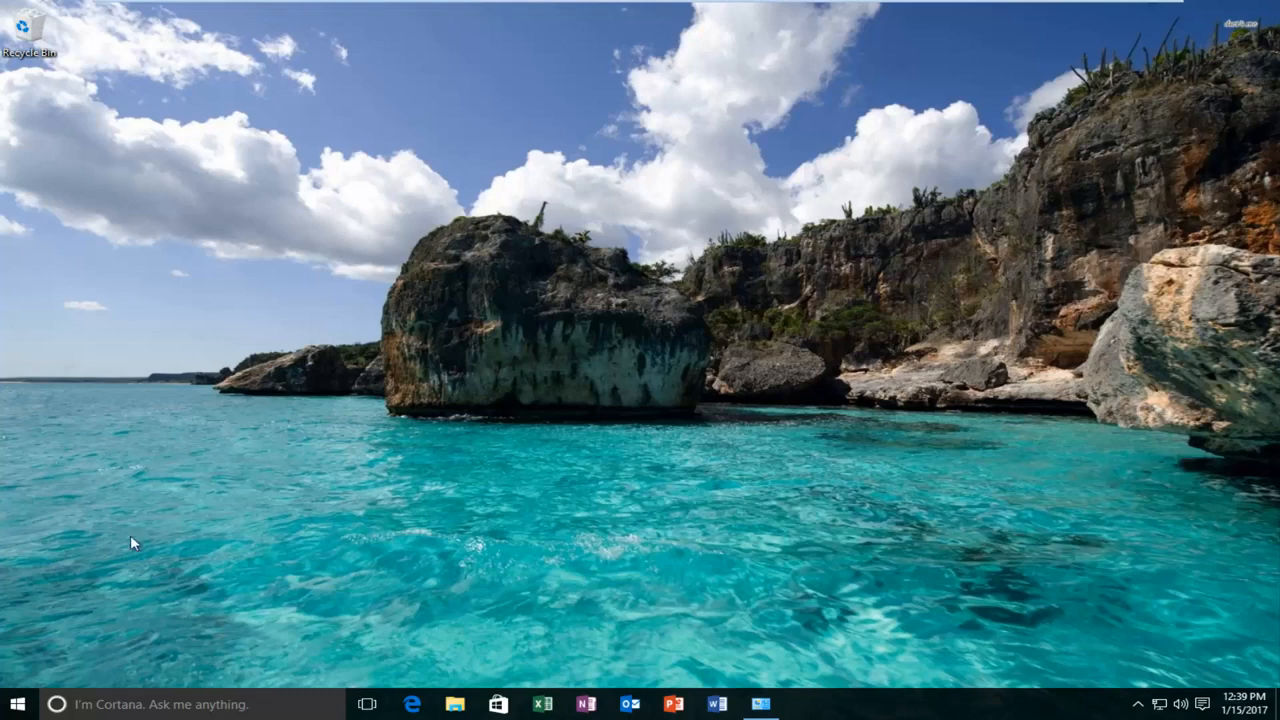
- Search the Start menu for "device manager"
click(16, 703)
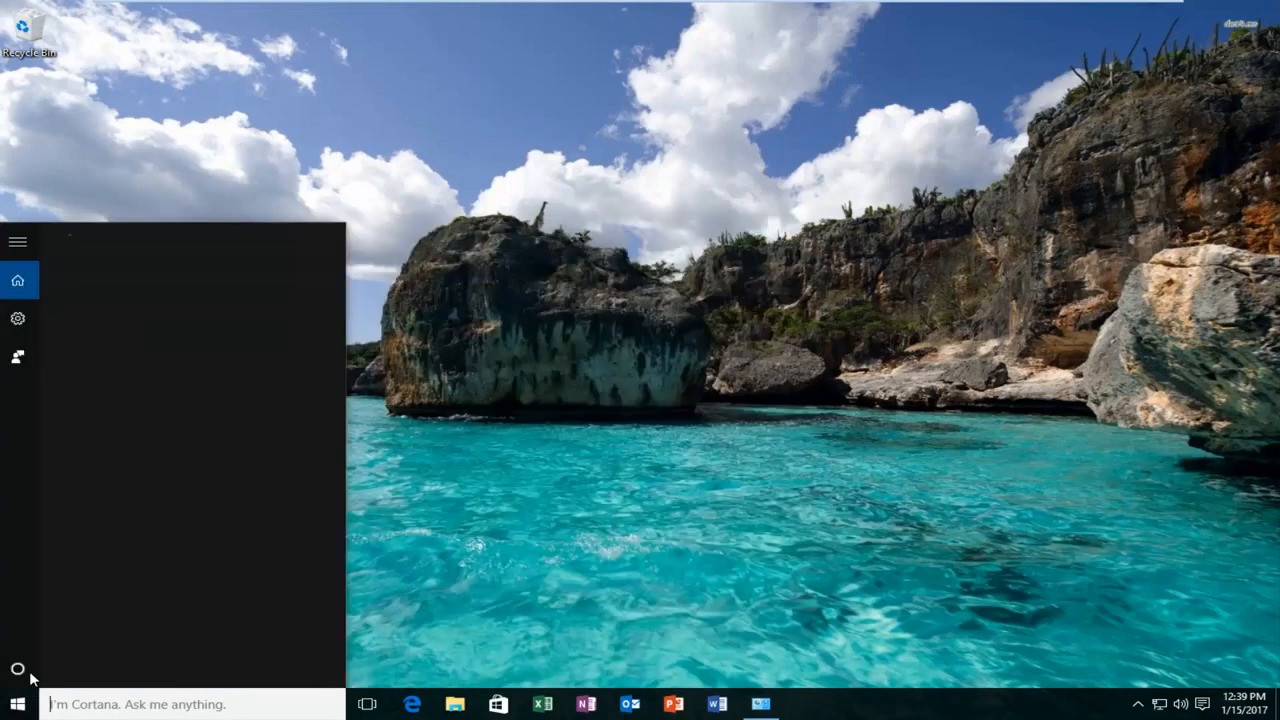
text(device manag)
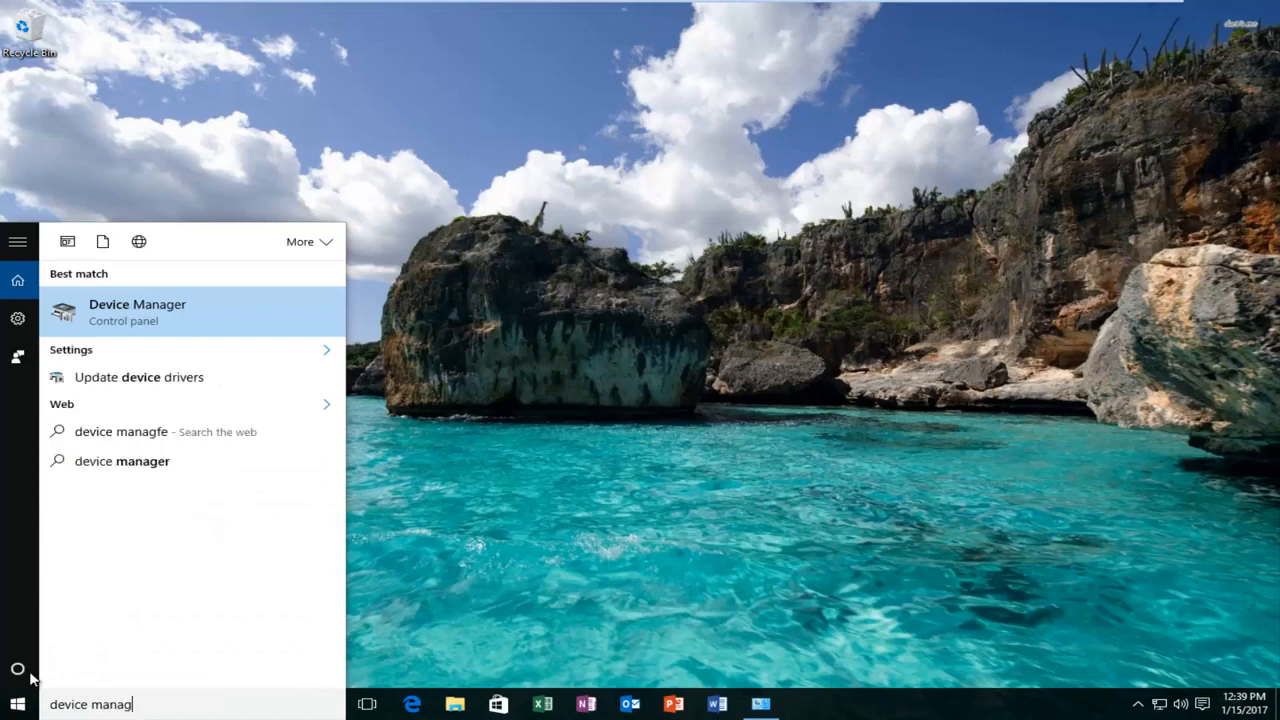
text(er)
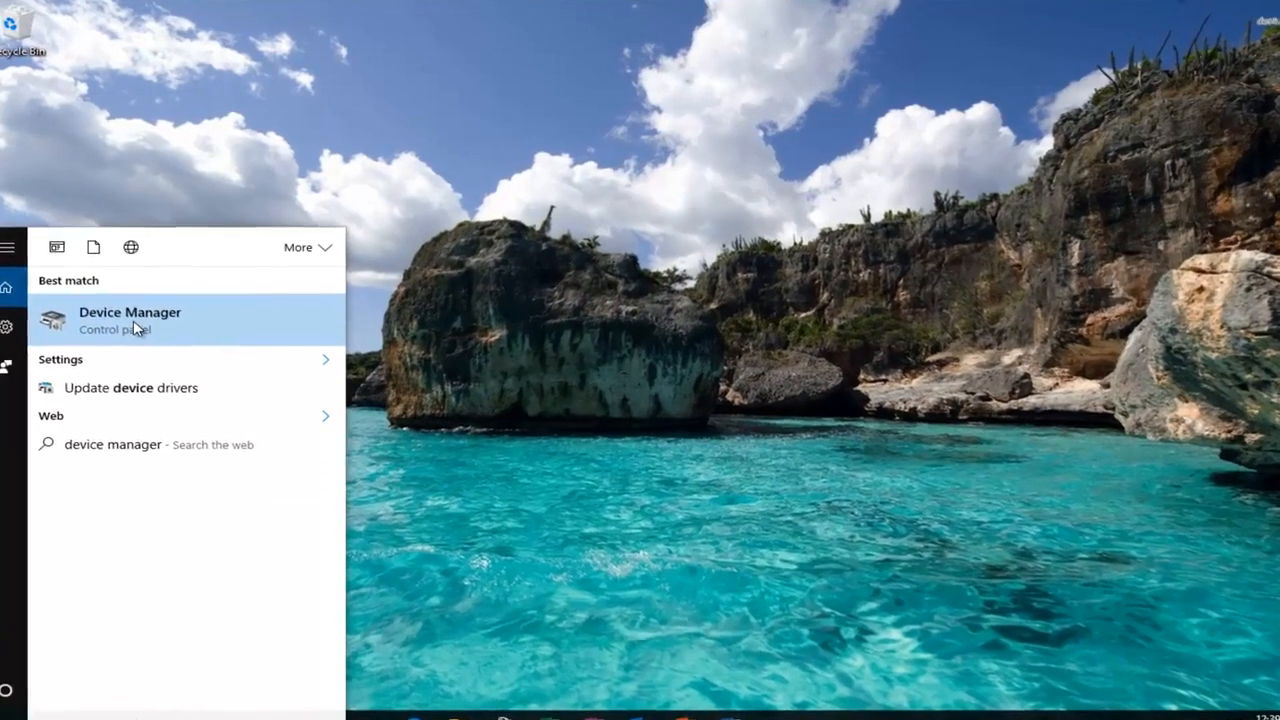
- Launch Device Manager, expand Display adapters and right-click VMware SVGA 3D
click(130, 312)
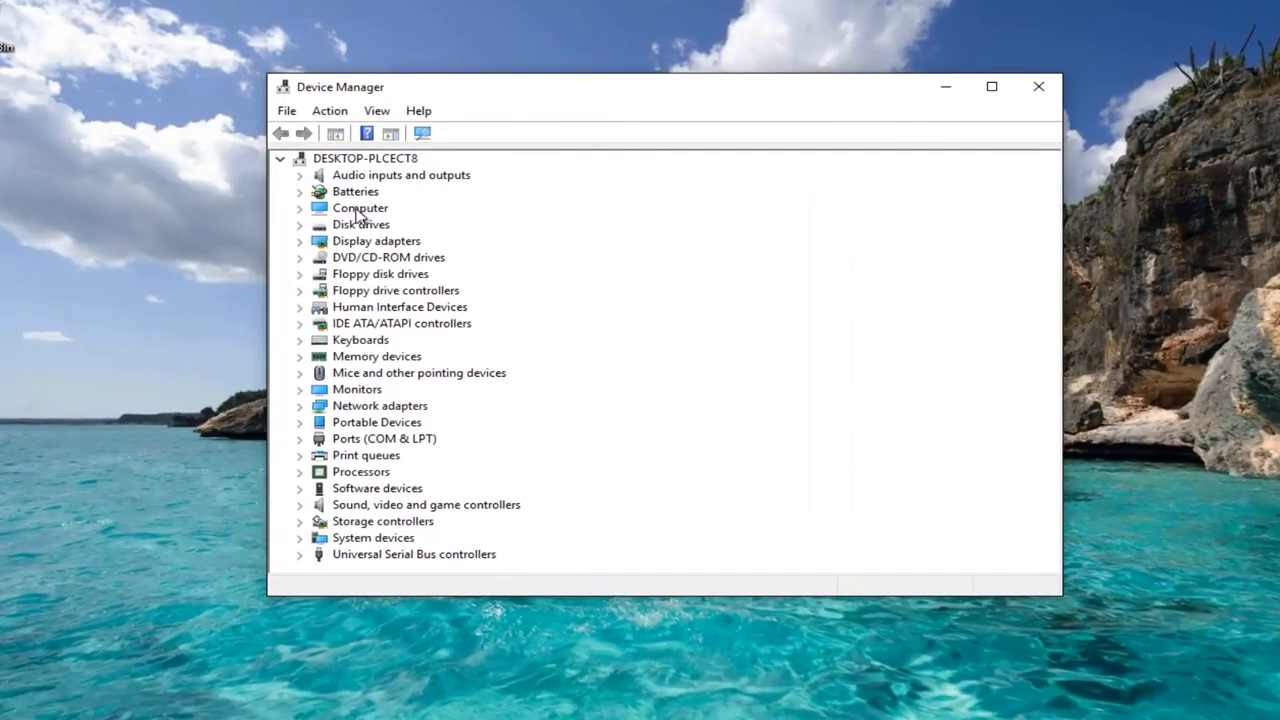
mouse_move(375, 243)
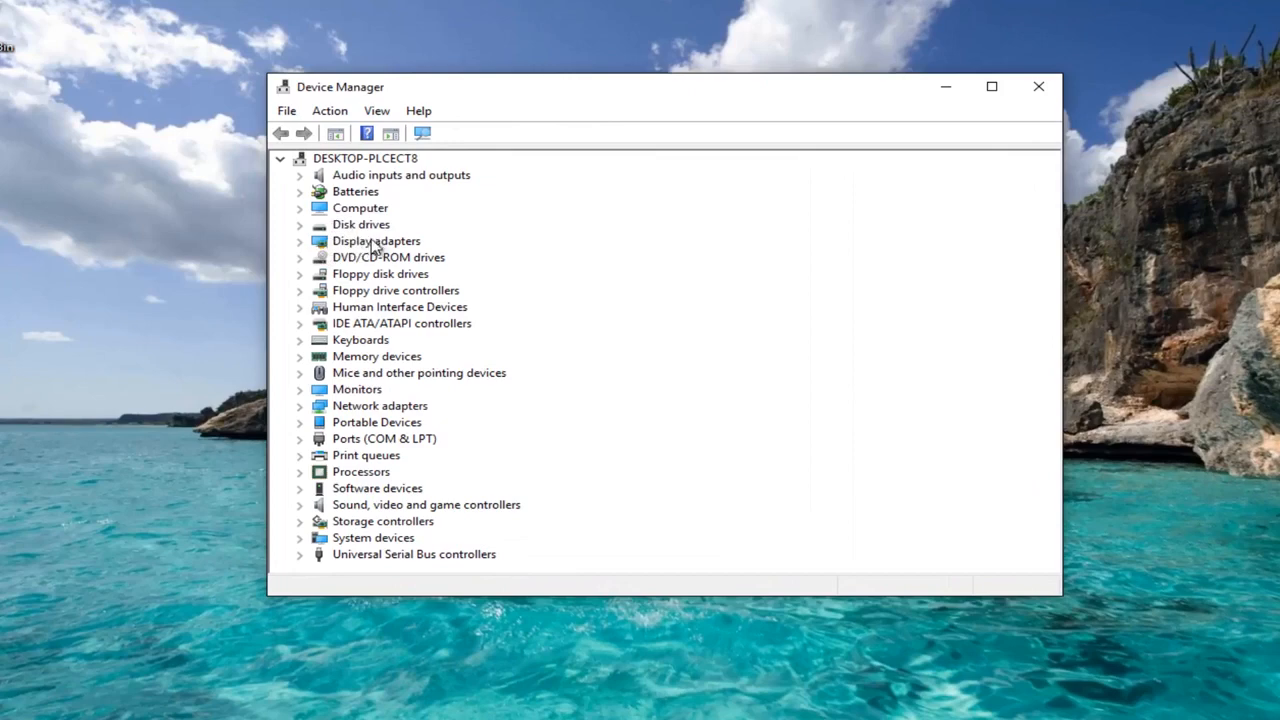
mouse_move(300, 248)
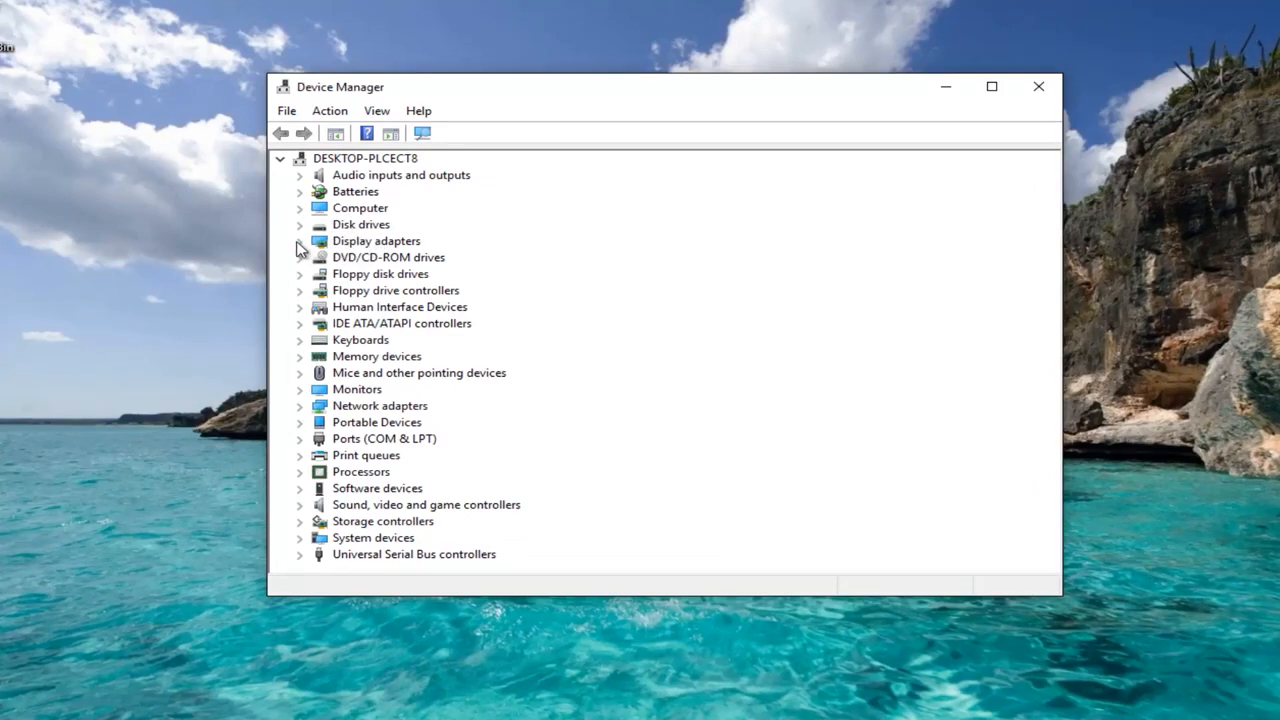
click(300, 240)
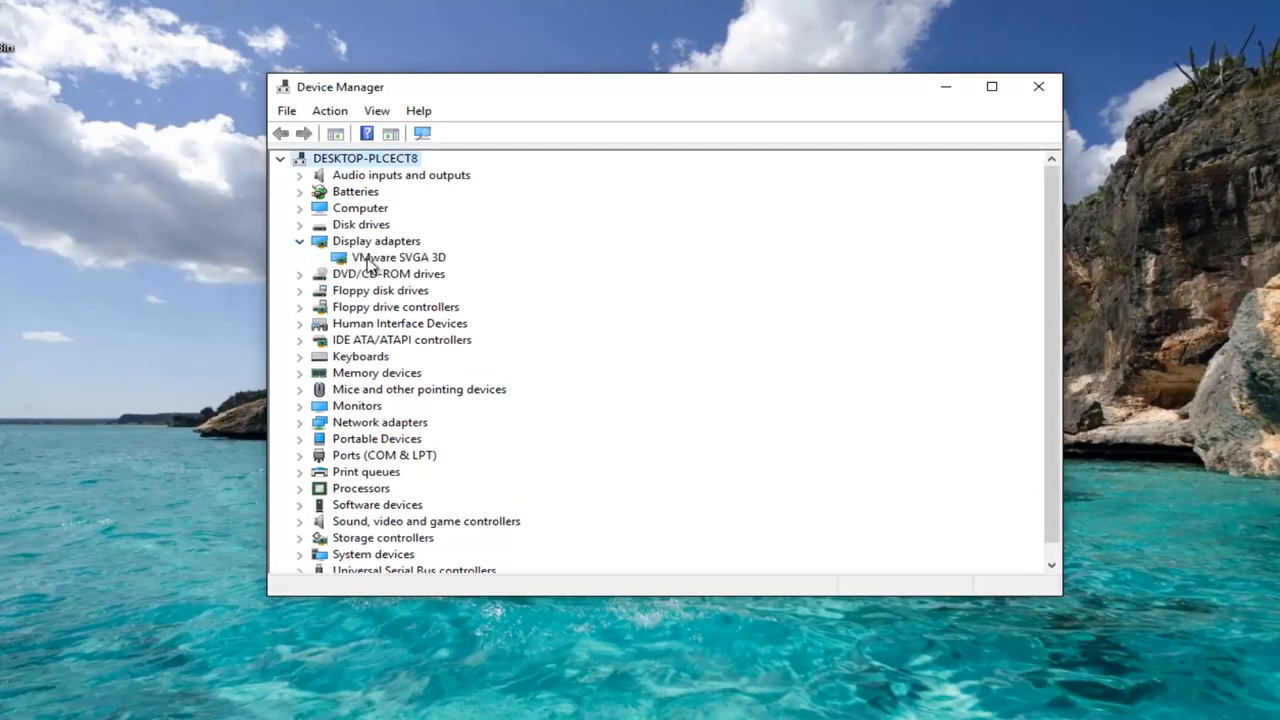
click(399, 257)
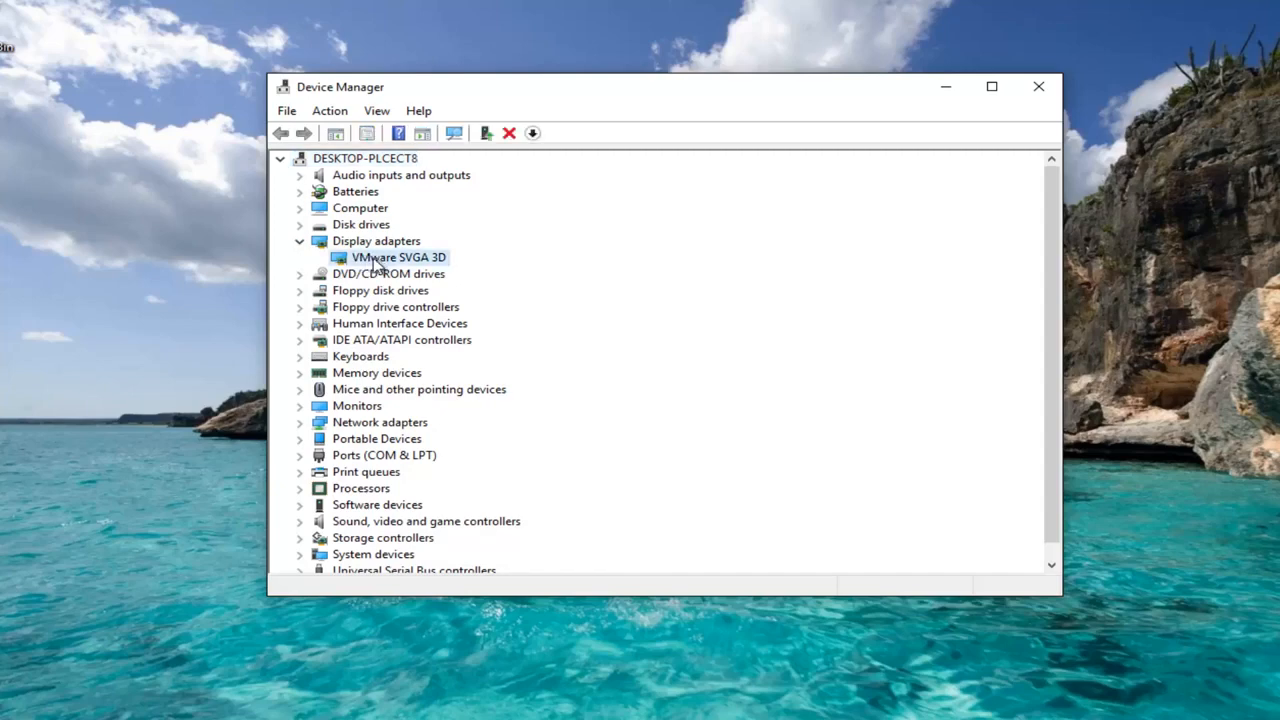
right_click(399, 257)
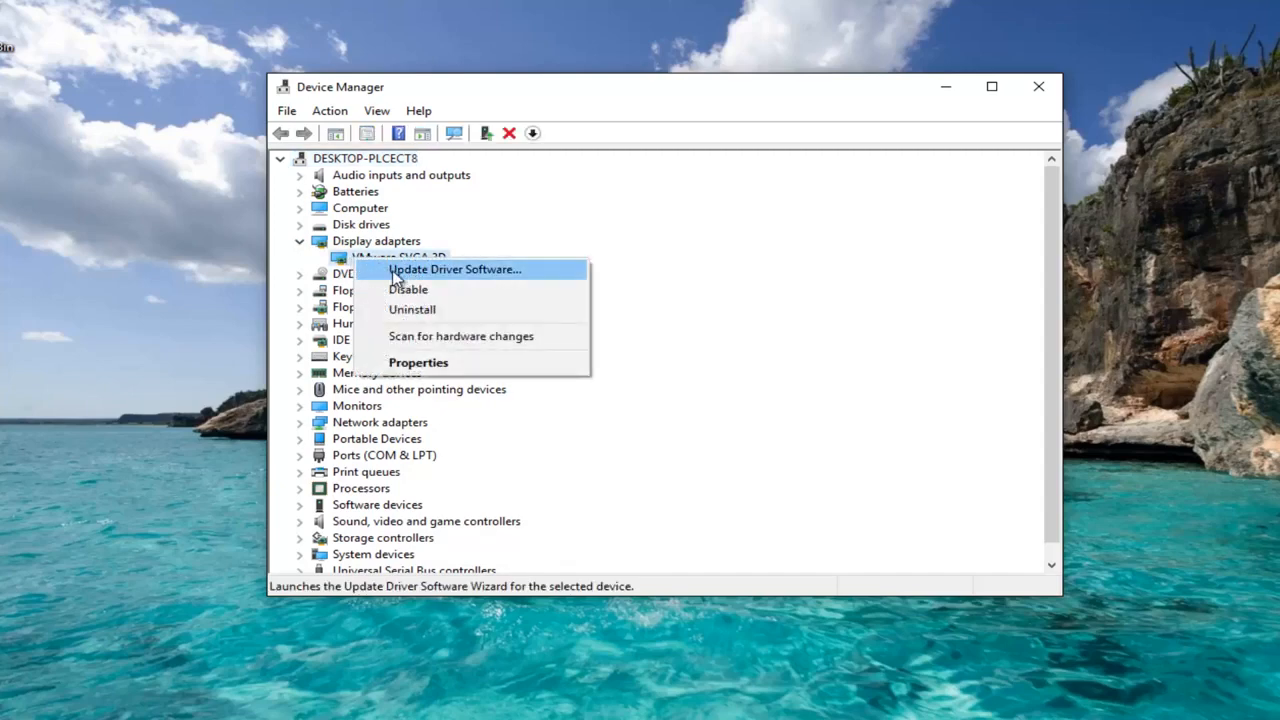
- Run an automatic driver update search for VMware SVGA 3D
click(454, 269)
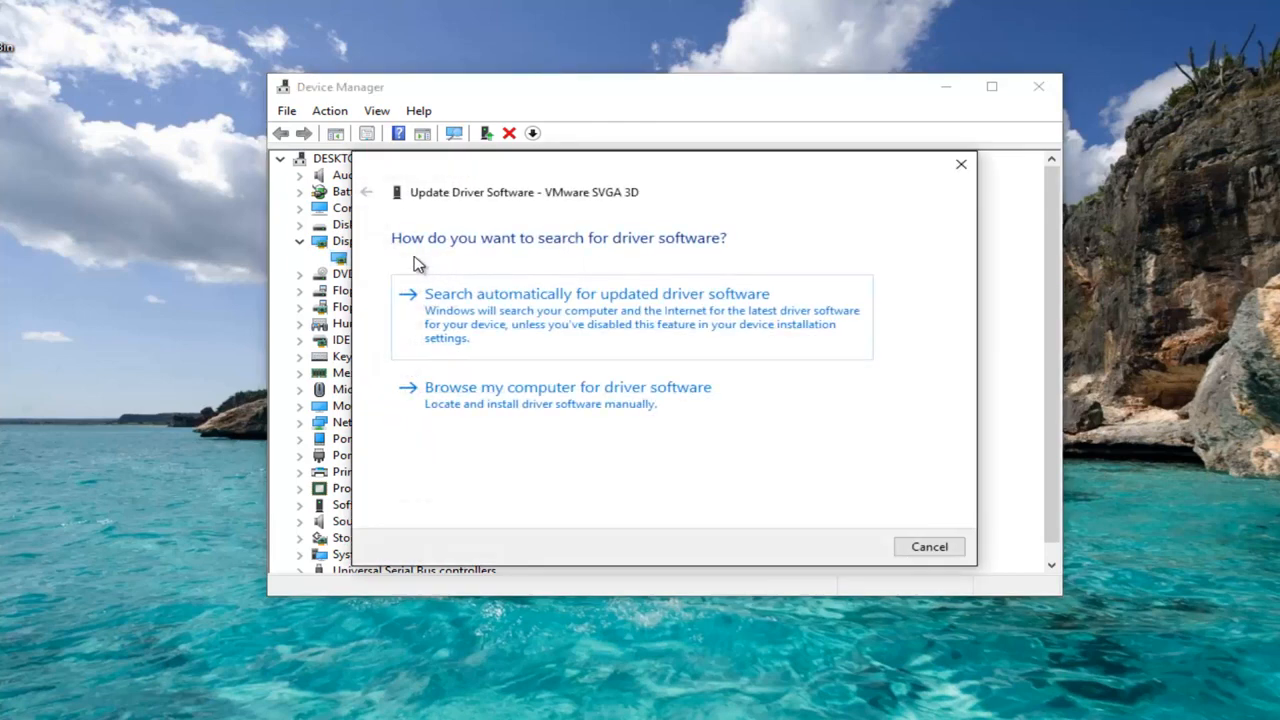
mouse_move(428, 312)
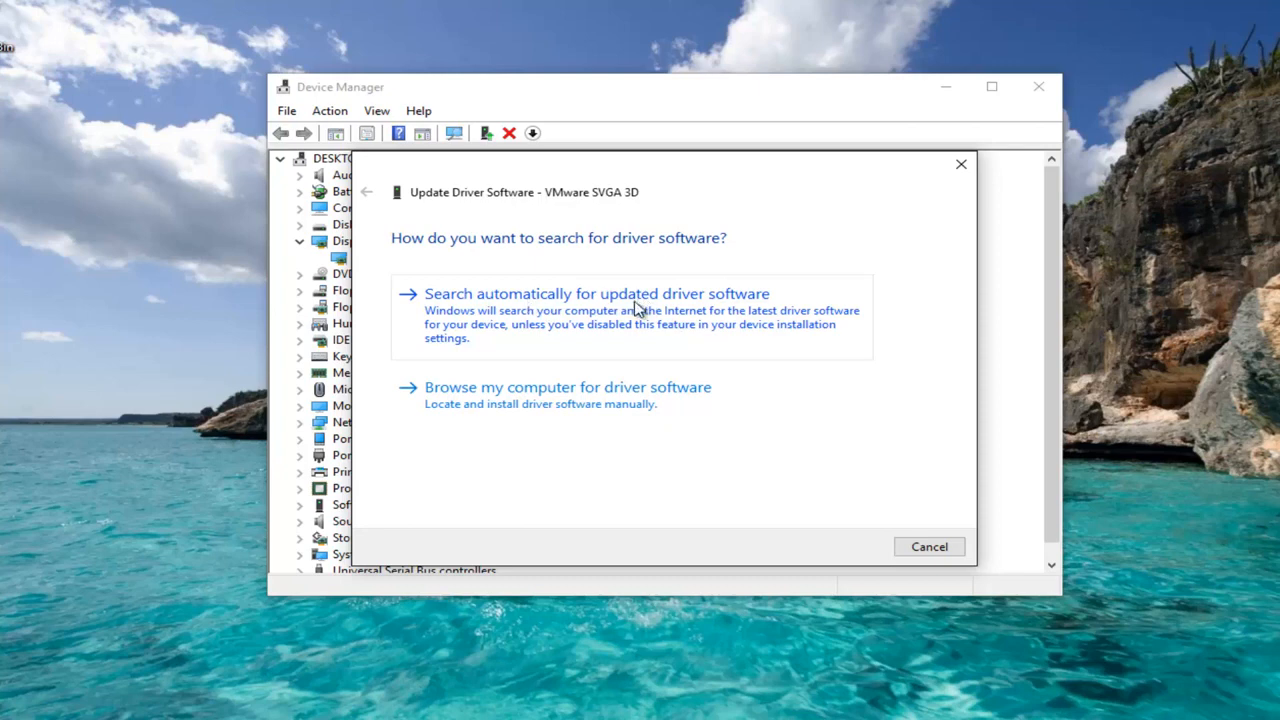
click(596, 293)
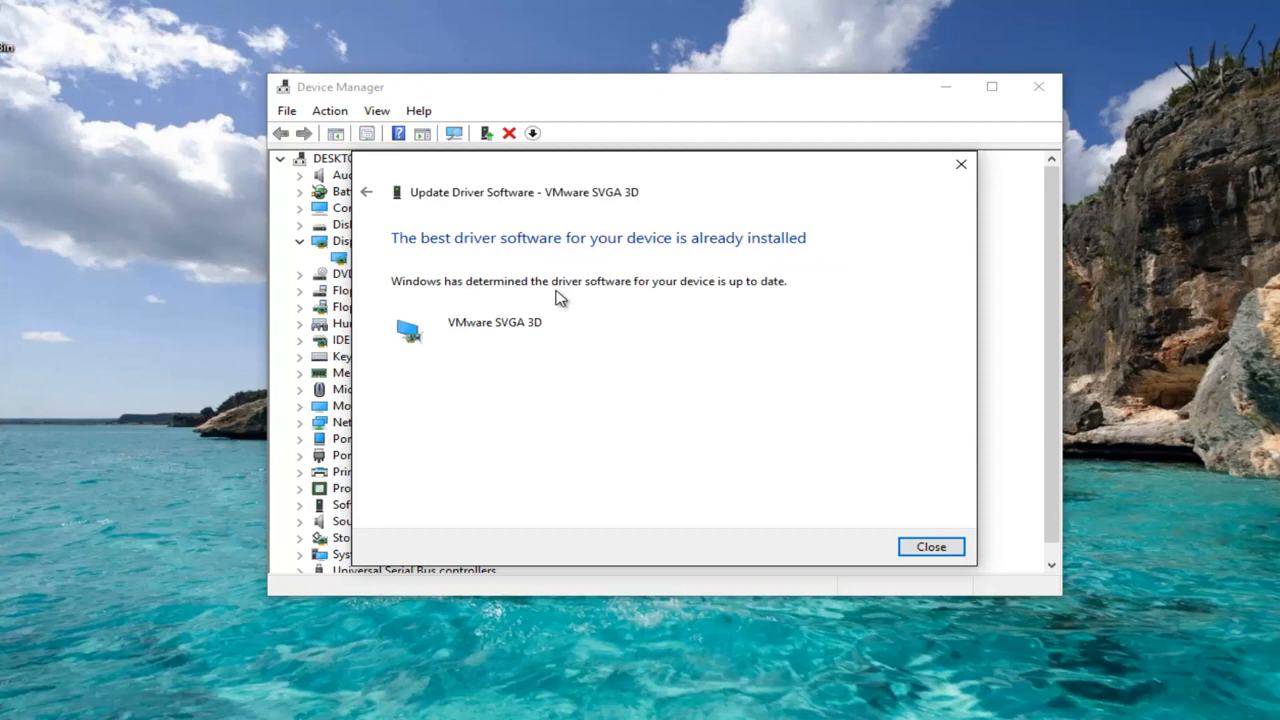
mouse_move(585, 297)
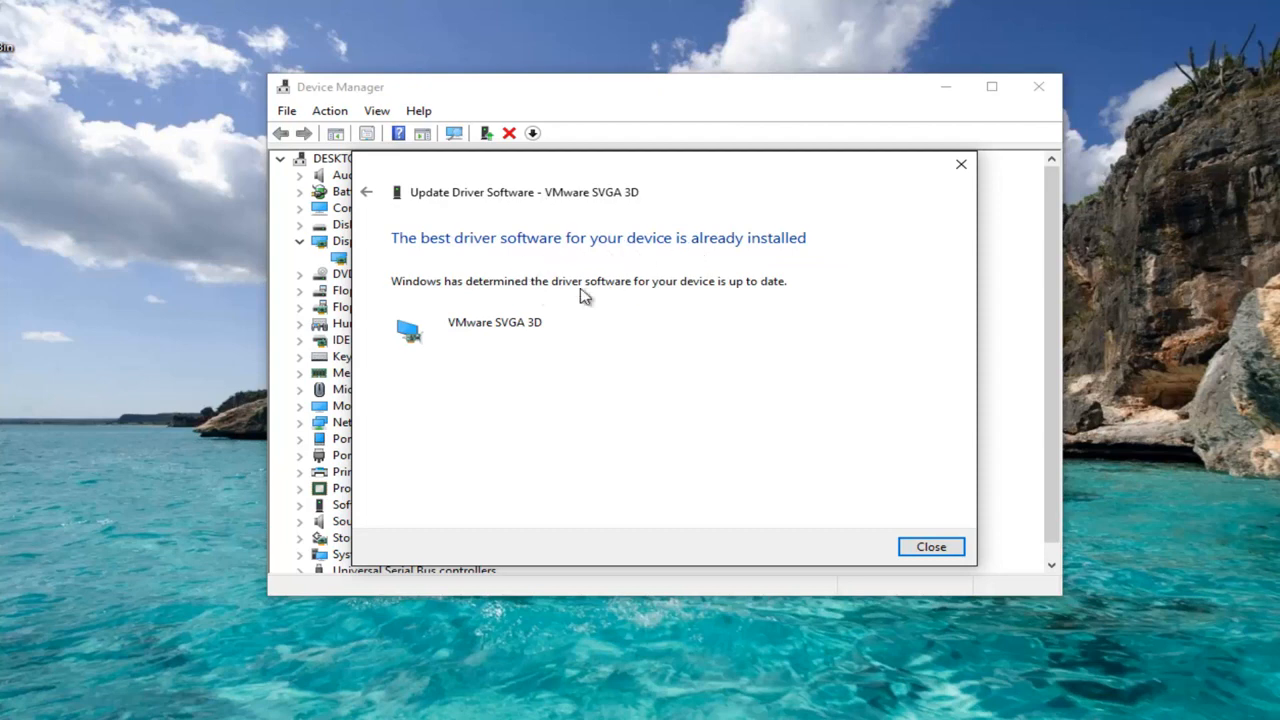
mouse_move(517, 335)
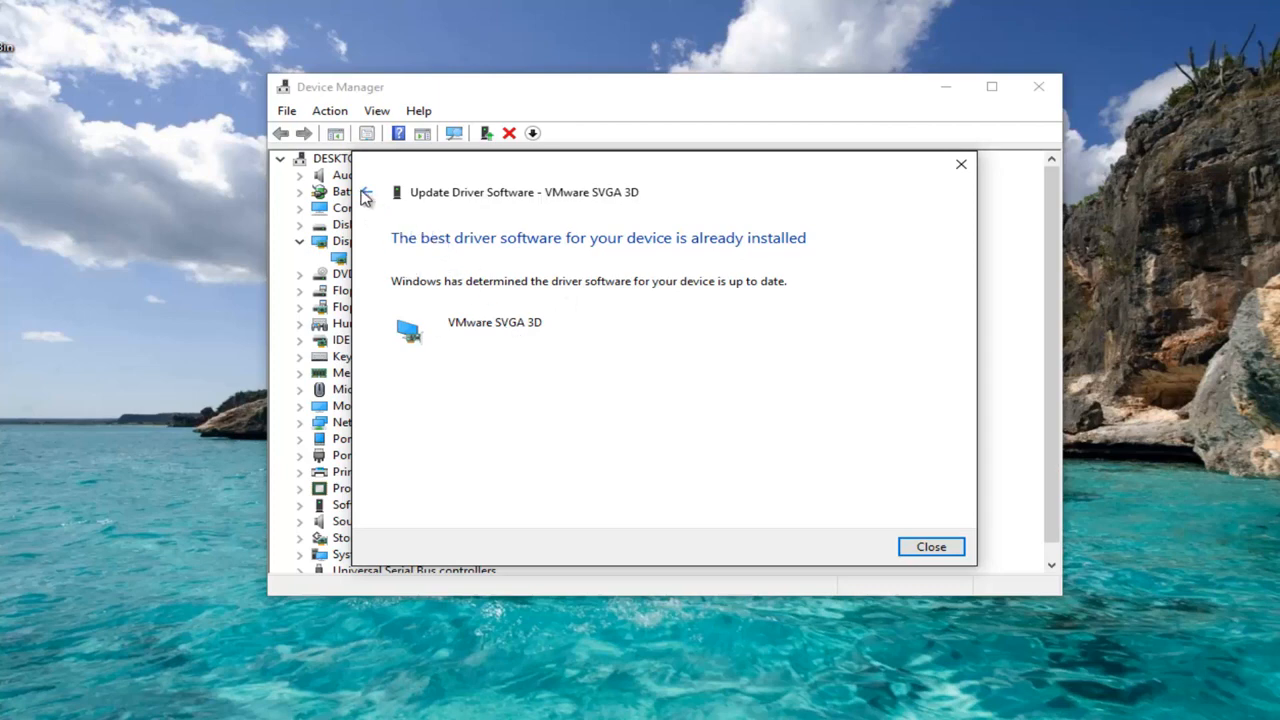
- Preview the Browse my computer folder picker, then cancel it and close the wizard
click(367, 192)
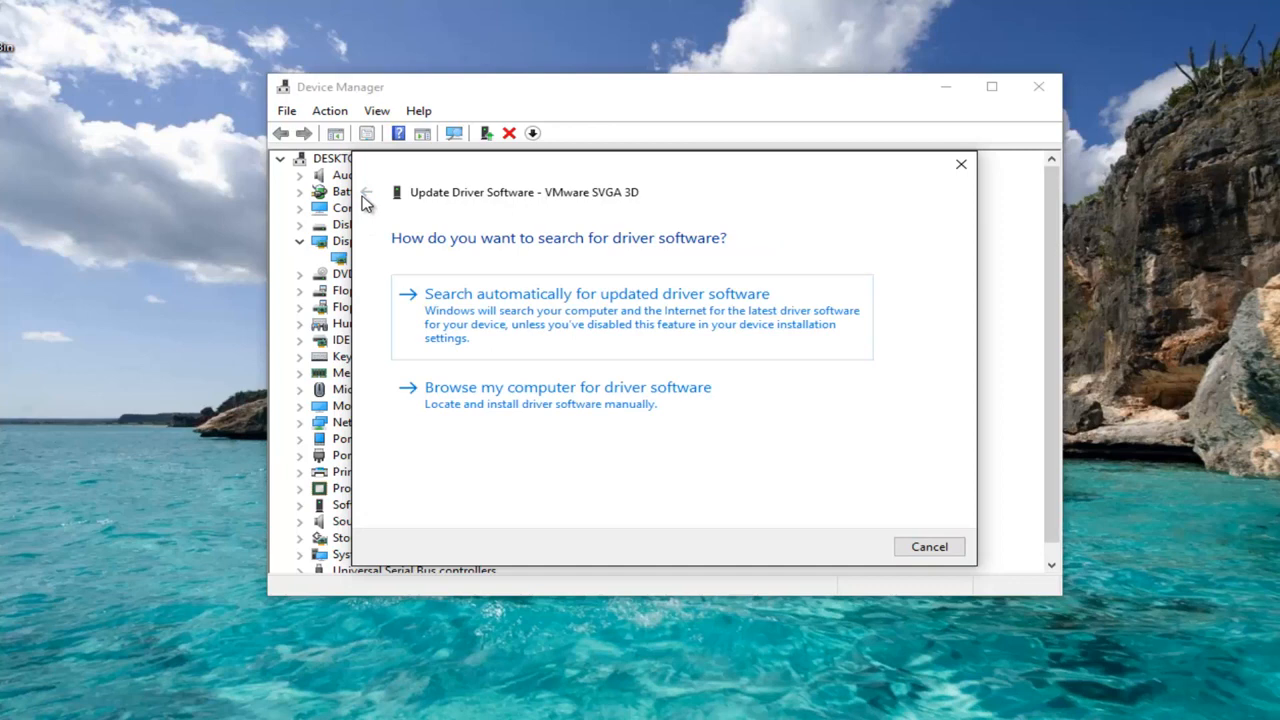
mouse_move(620, 395)
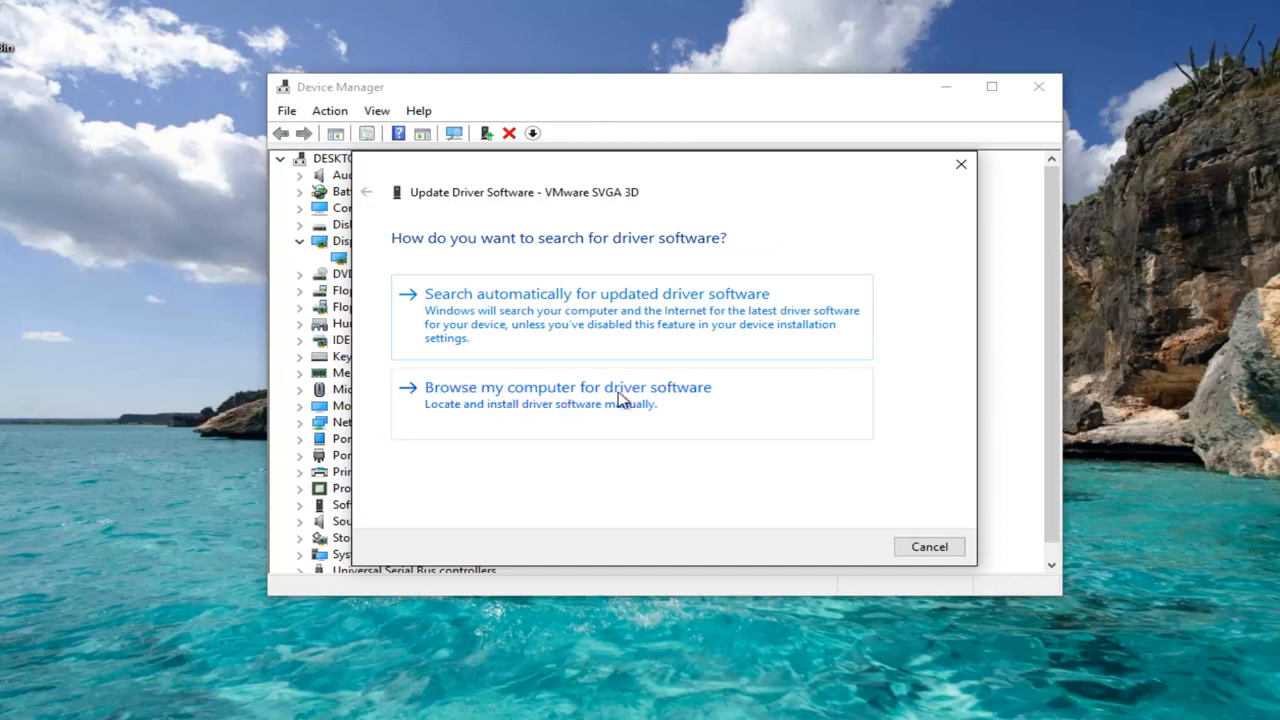
click(567, 387)
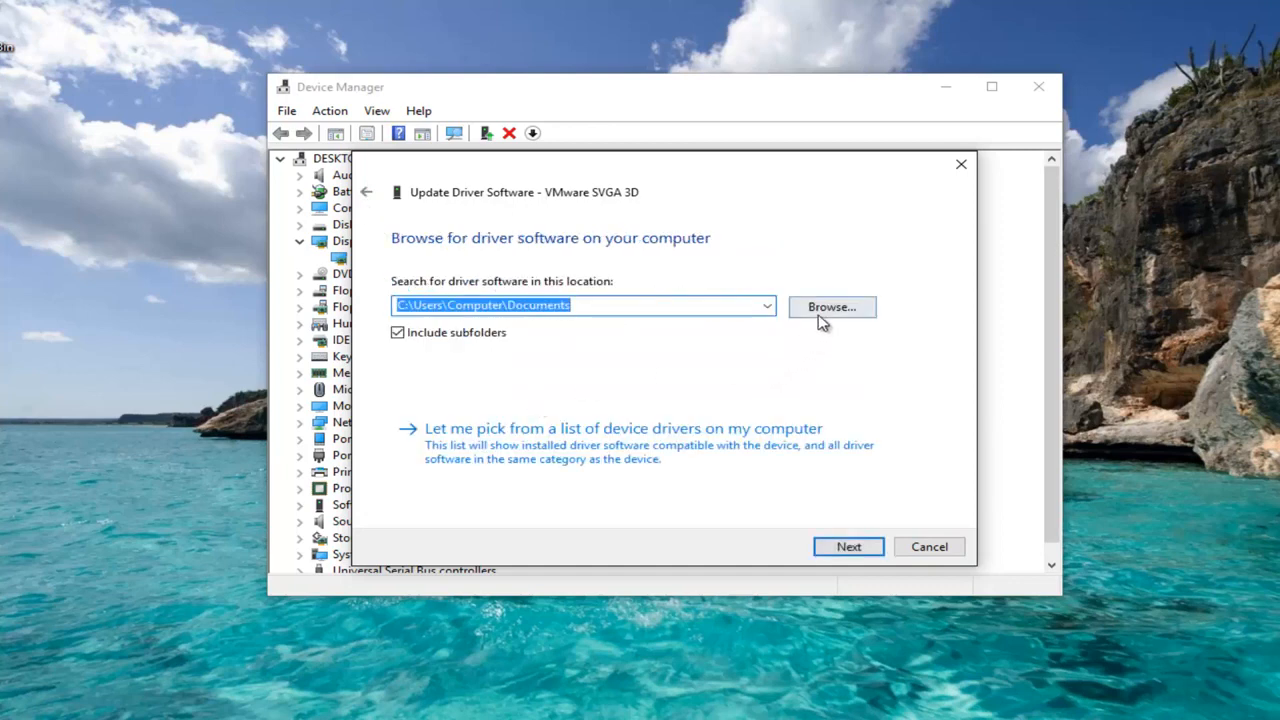
click(831, 307)
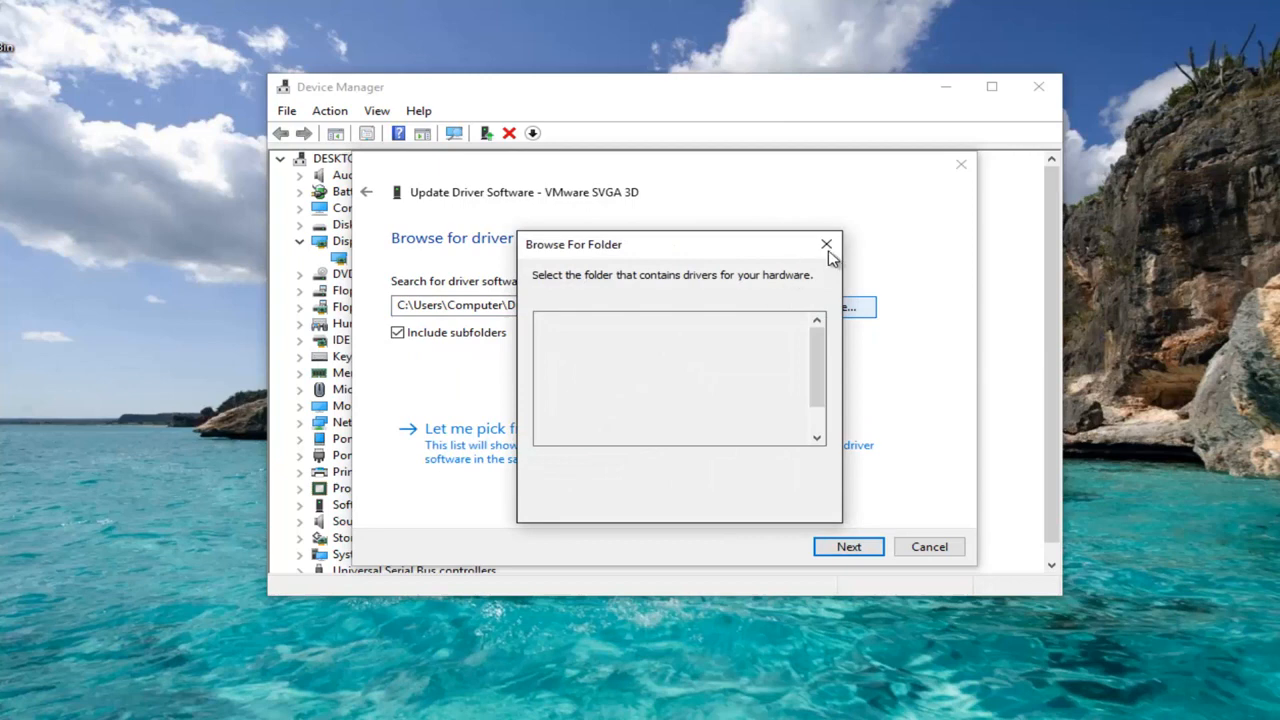
click(826, 244)
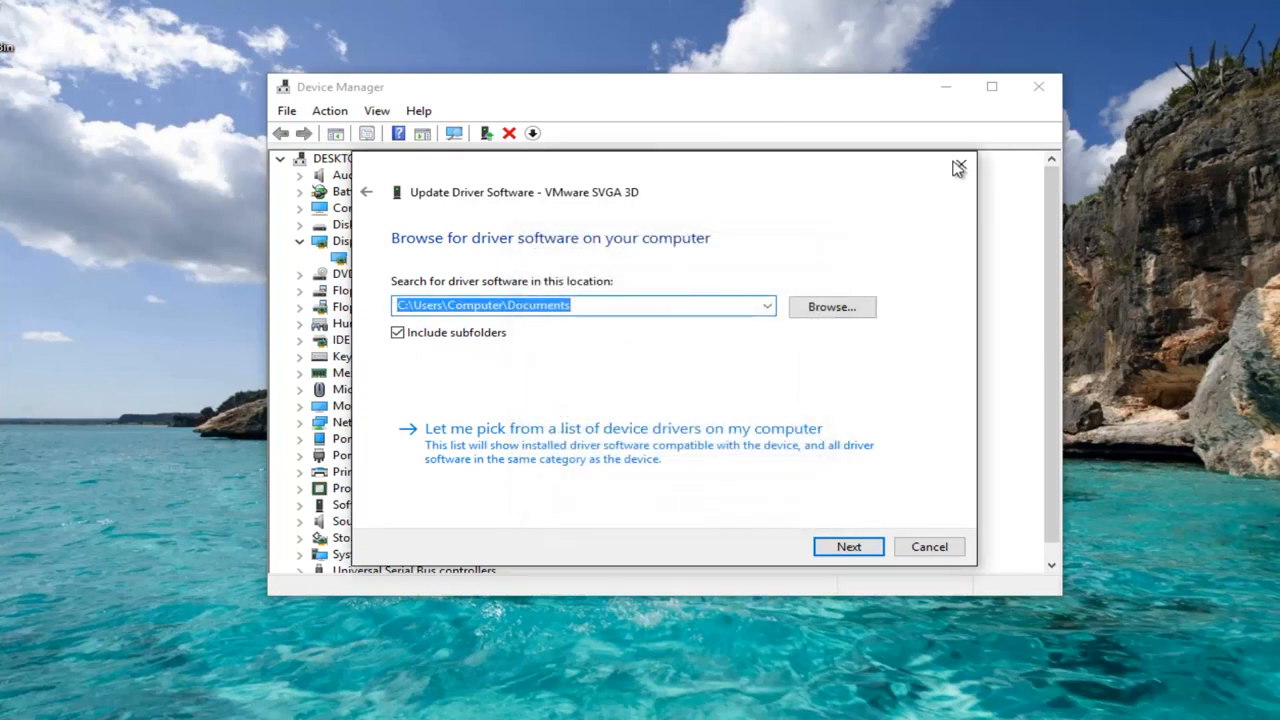
click(958, 165)
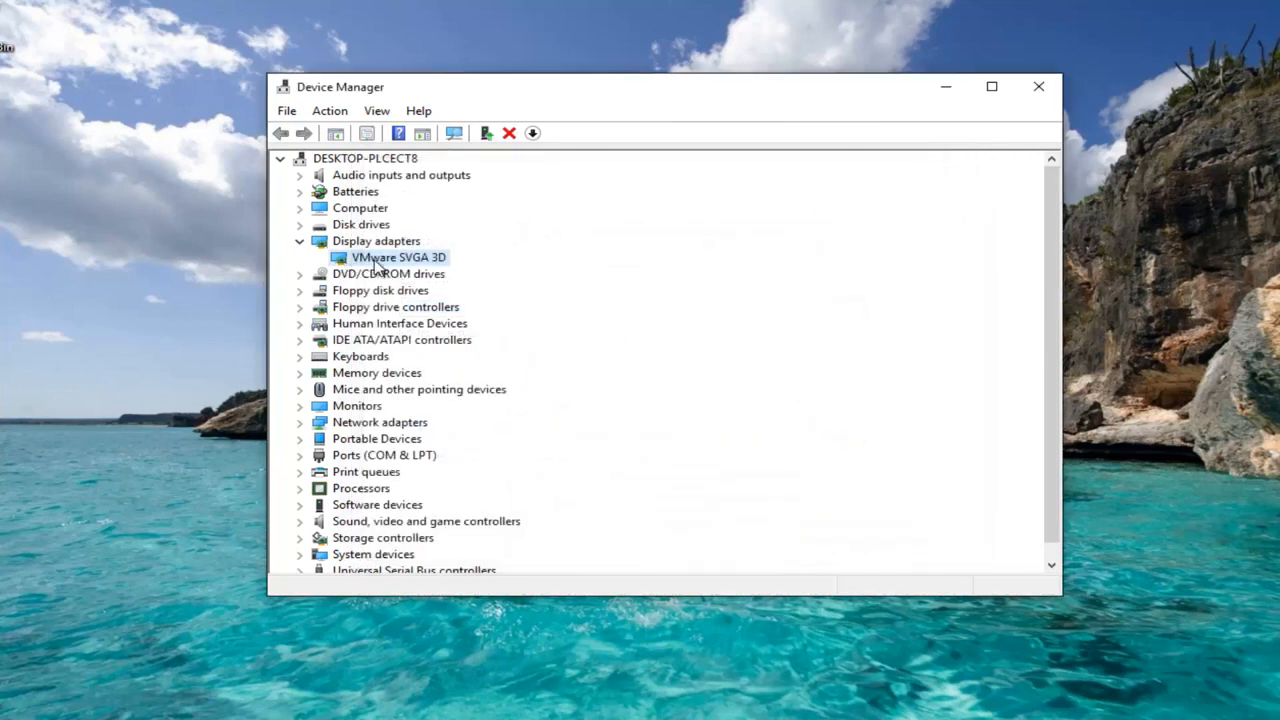
- Show the VMware SVGA 3D Driver tab: version 8.15.1.32, dated 7/15/2015
right_click(398, 257)
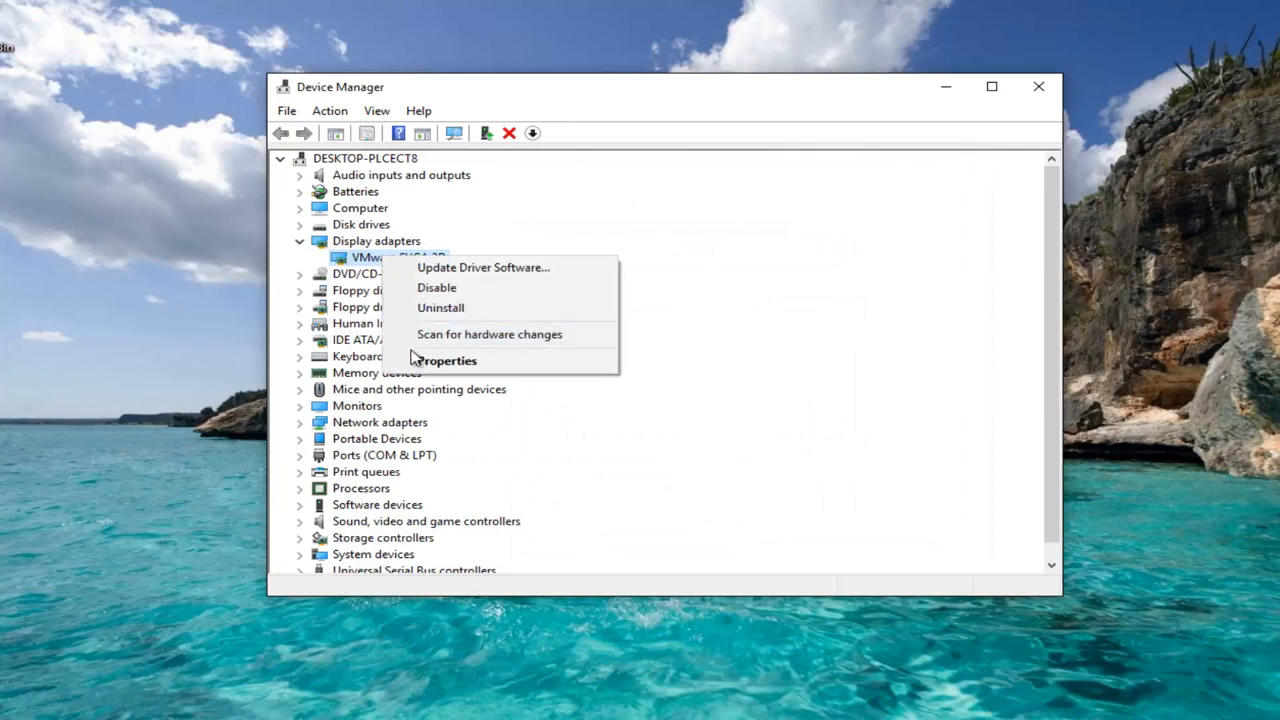
click(444, 360)
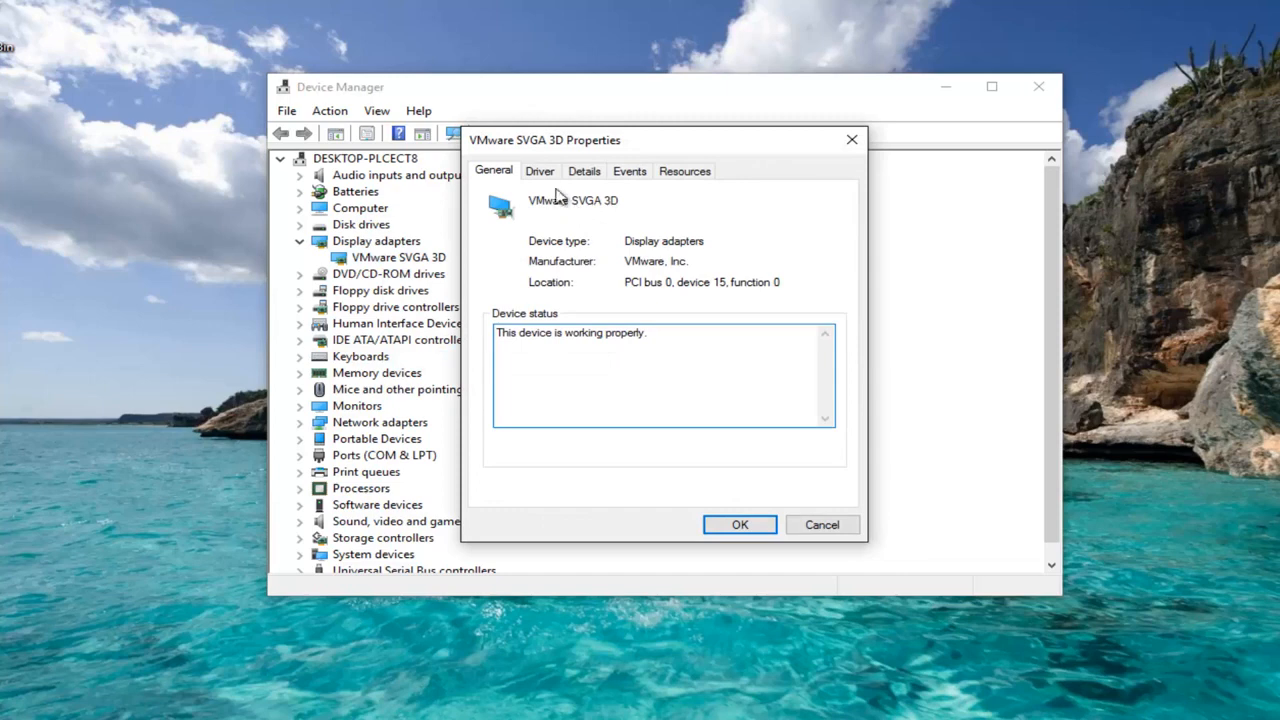
click(539, 170)
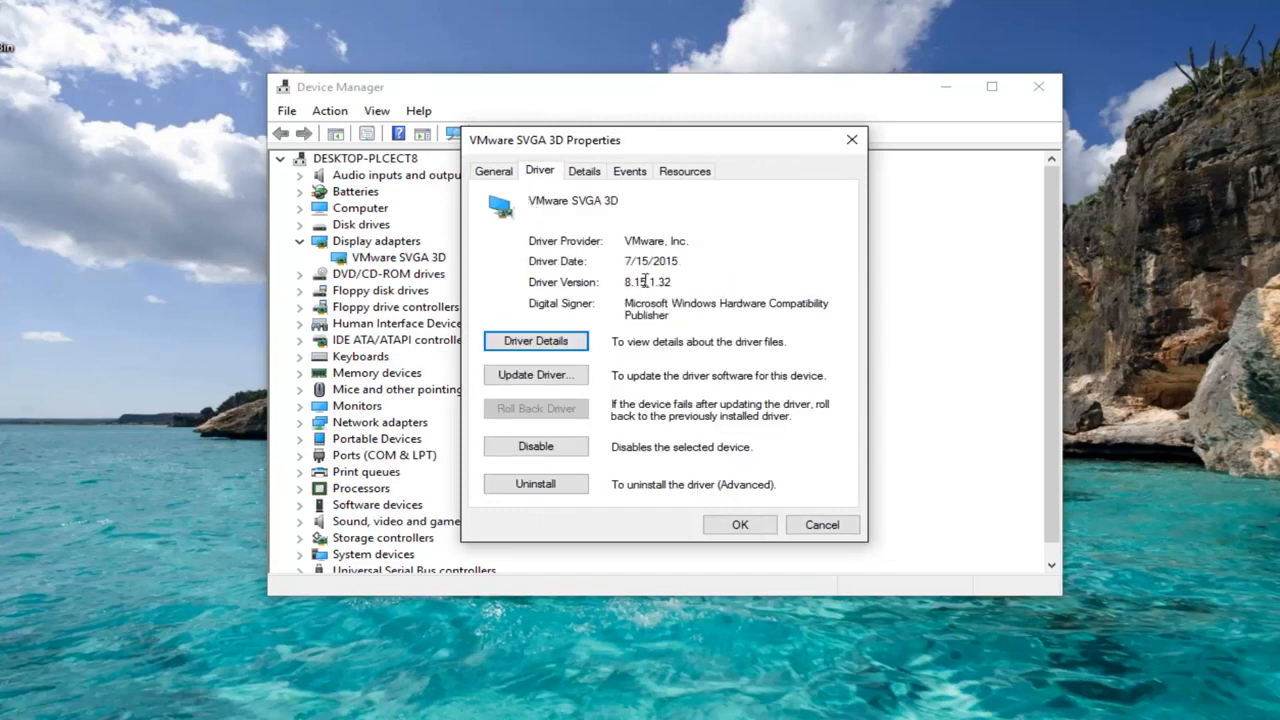